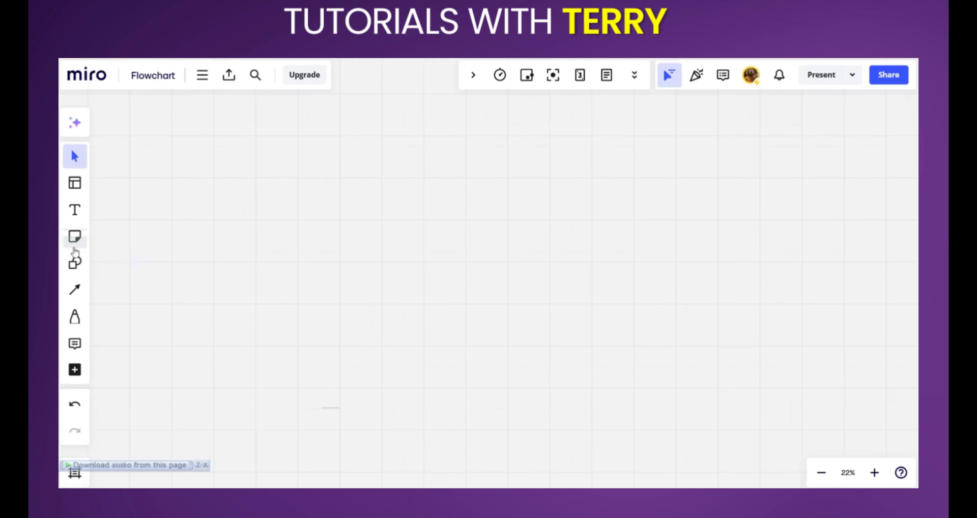
{"action": "mouse_move", "coordinate": [75, 263]}
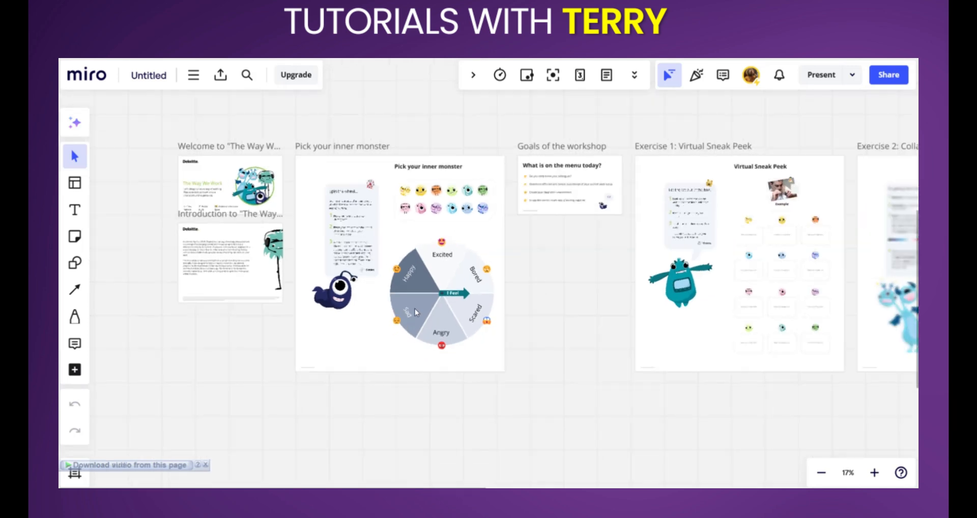
Step: Drag out a tall rounded-corner rectangle on the Flowchart board and fill it light gray
{"action": "left_click", "coordinate": [873, 472]}
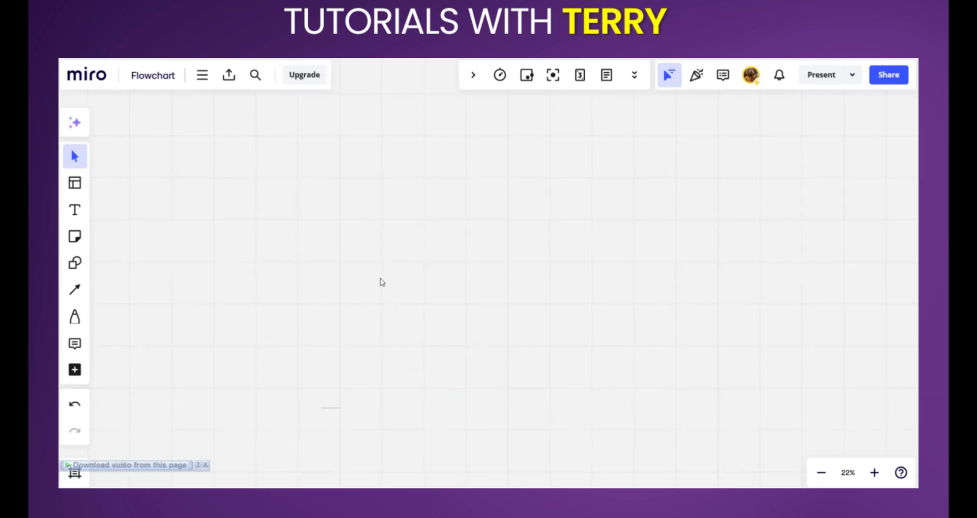
{"action": "left_click", "coordinate": [74, 263]}
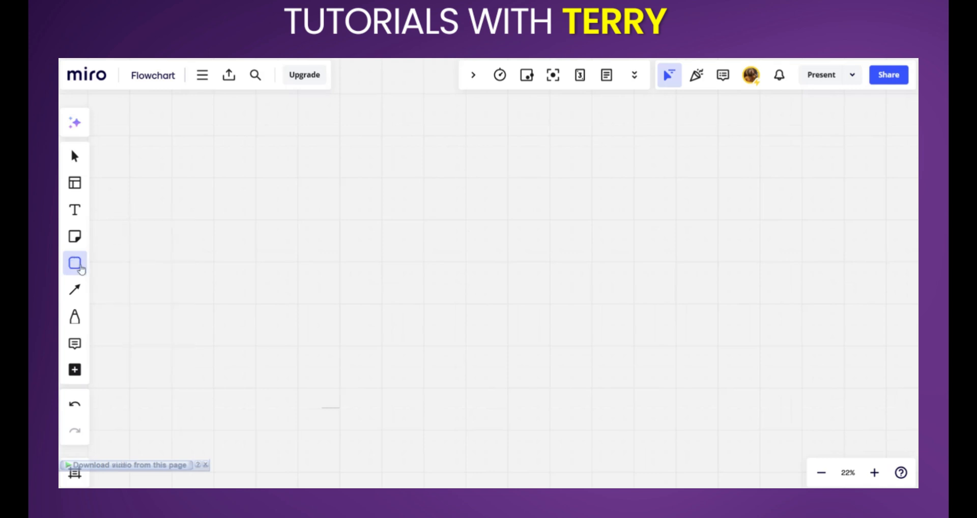
{"action": "mouse_move", "coordinate": [74, 263]}
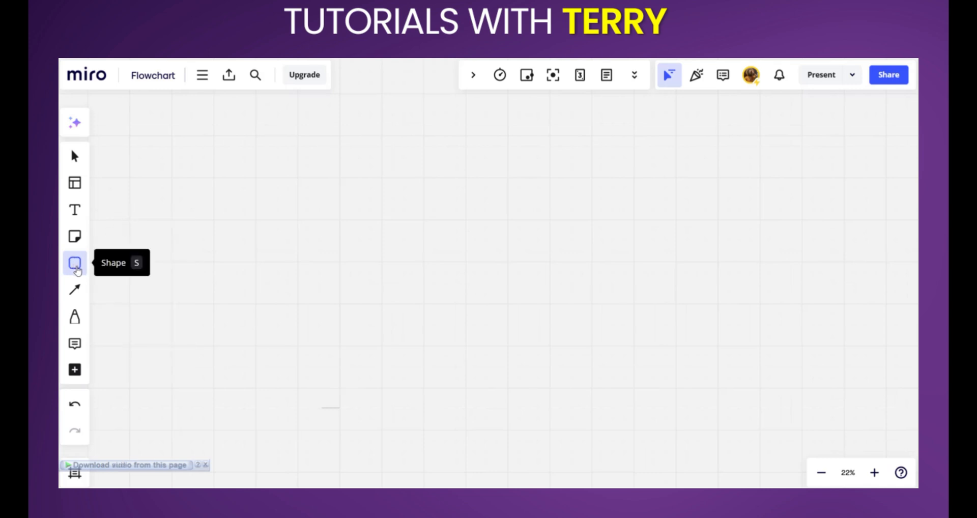
{"action": "left_click", "coordinate": [74, 263]}
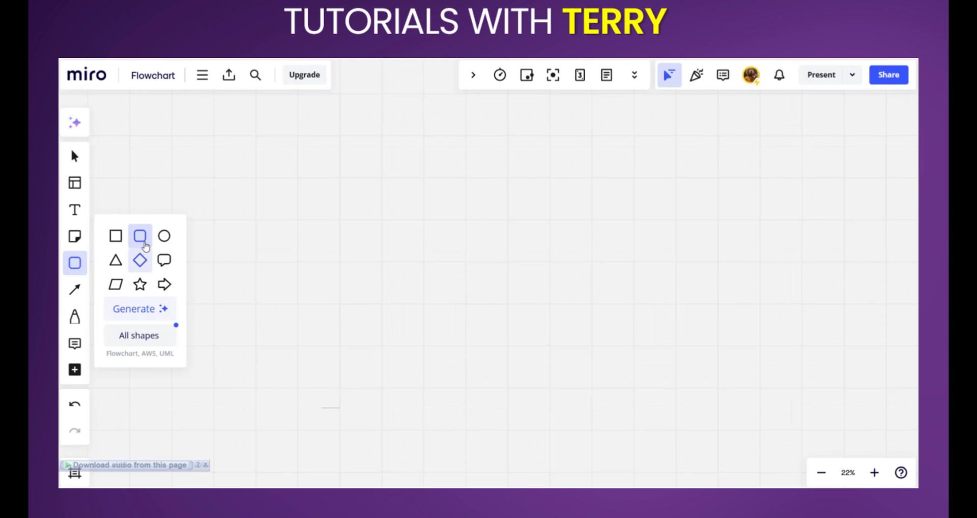
{"action": "left_click", "coordinate": [139, 236]}
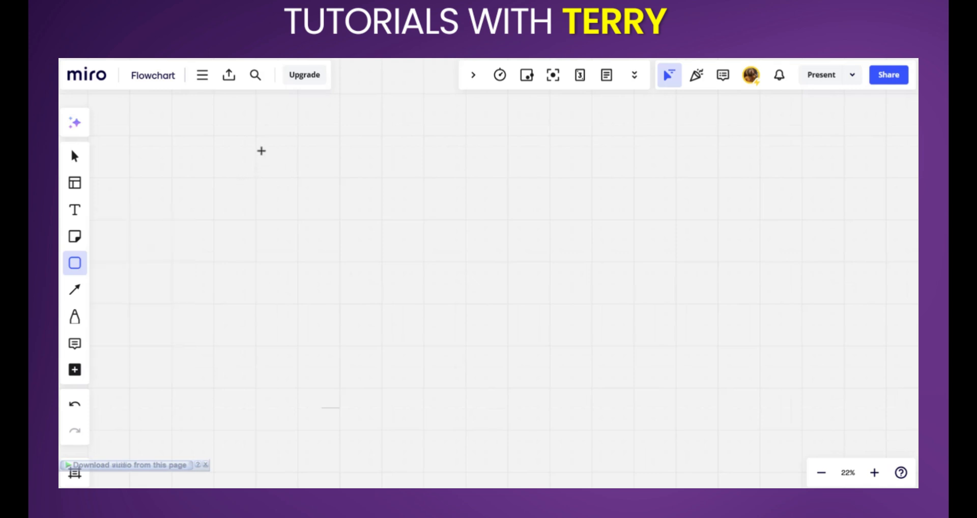
{"action": "left_click_drag", "start_coordinate": [261, 149], "coordinate": [470, 393]}
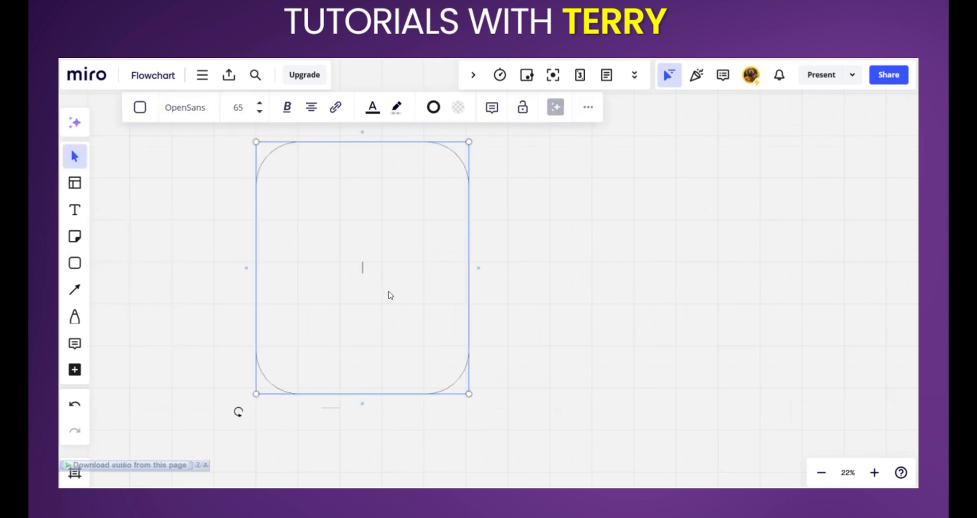
{"action": "left_click", "coordinate": [455, 107]}
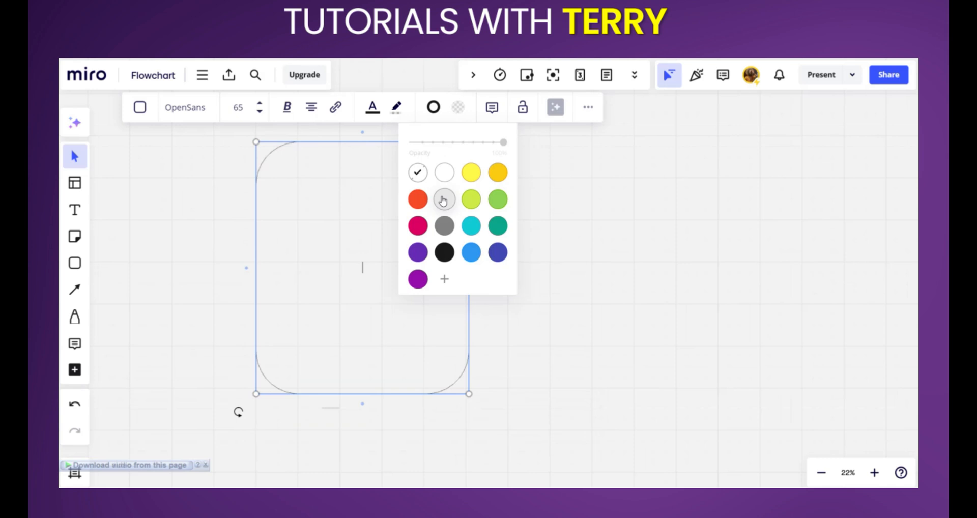
{"action": "left_click", "coordinate": [443, 199]}
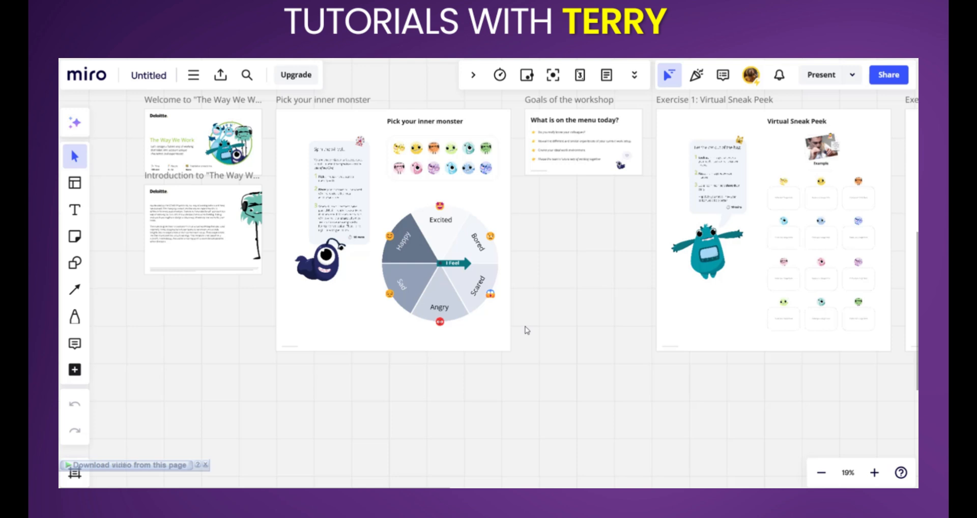
{"action": "mouse_move", "coordinate": [269, 110]}
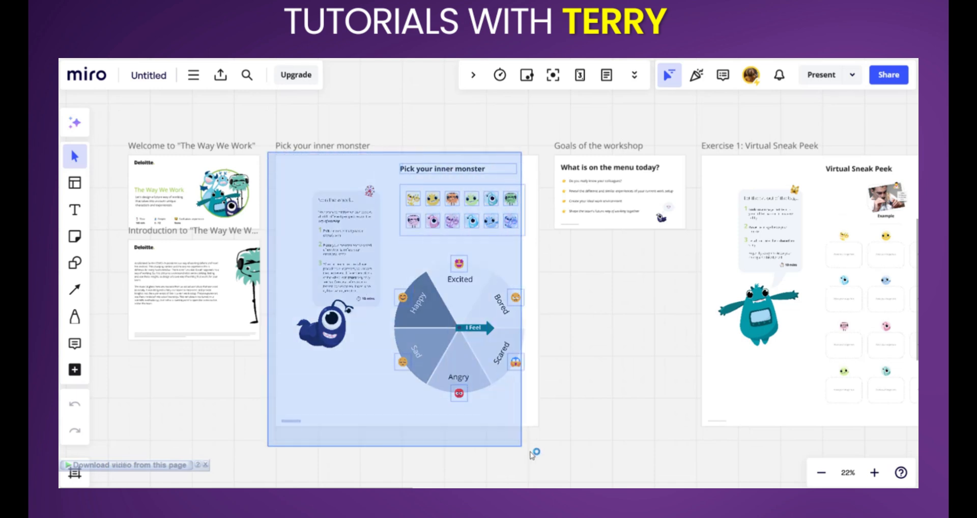
Step: Select the 'Pick your inner monster' frame on the Untitled workshop board
{"action": "left_click", "coordinate": [396, 299]}
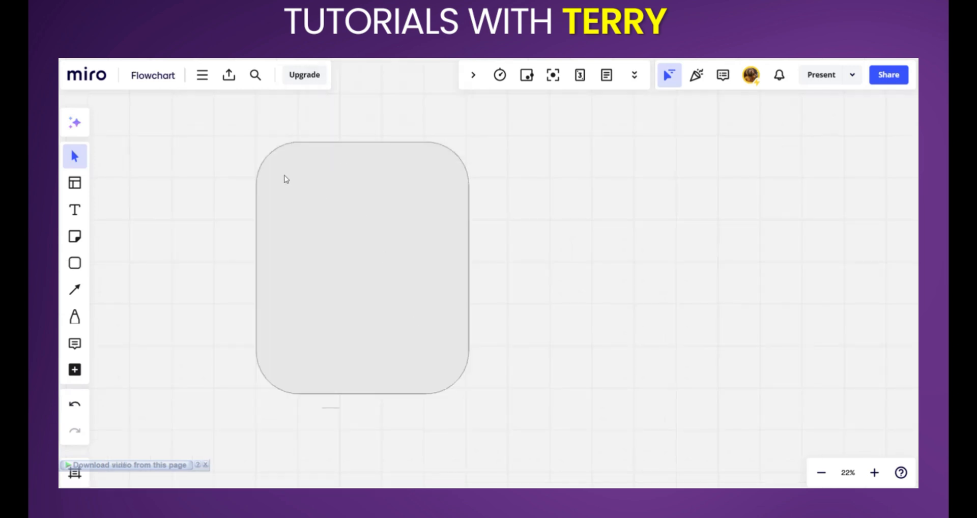
Step: Select the light gray rounded rectangle on the Flowchart board
{"action": "left_click", "coordinate": [361, 262]}
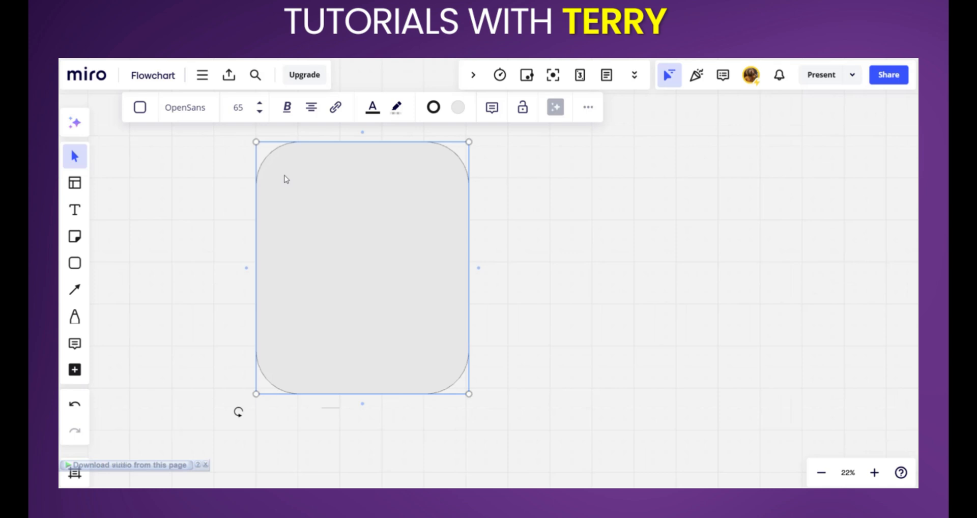